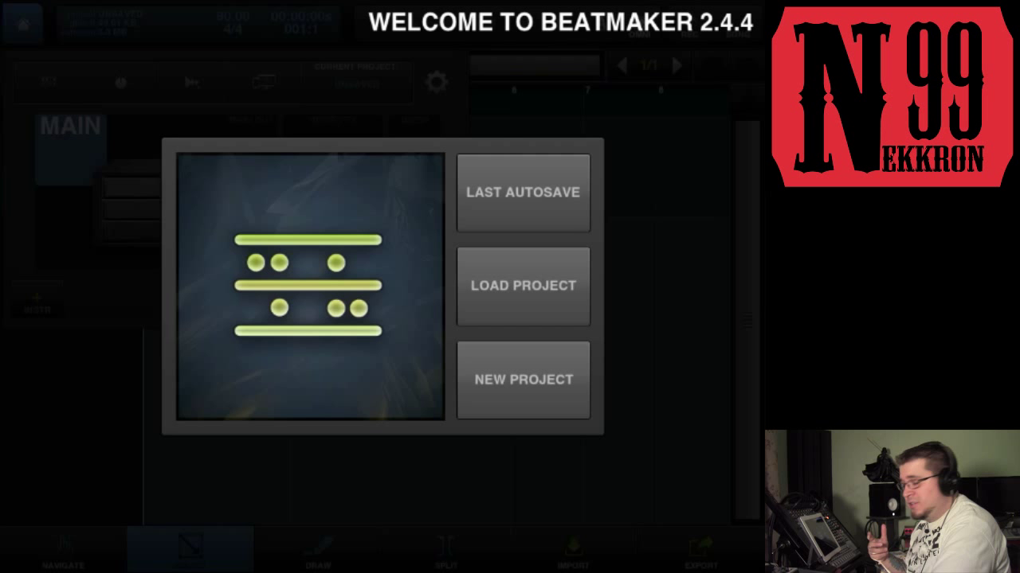
Step: Start a new project and show the empty drum machine on bank A
{"action": "left_click", "coordinate": [523, 379]}
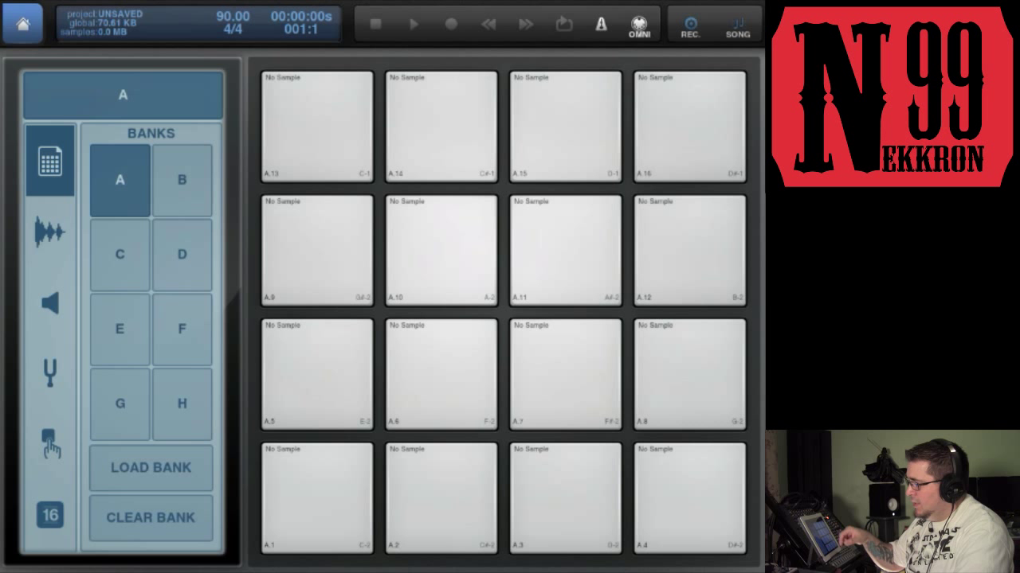
Step: Switch through bank D to bank H and load the ambient sample bank
{"action": "left_click", "coordinate": [182, 254]}
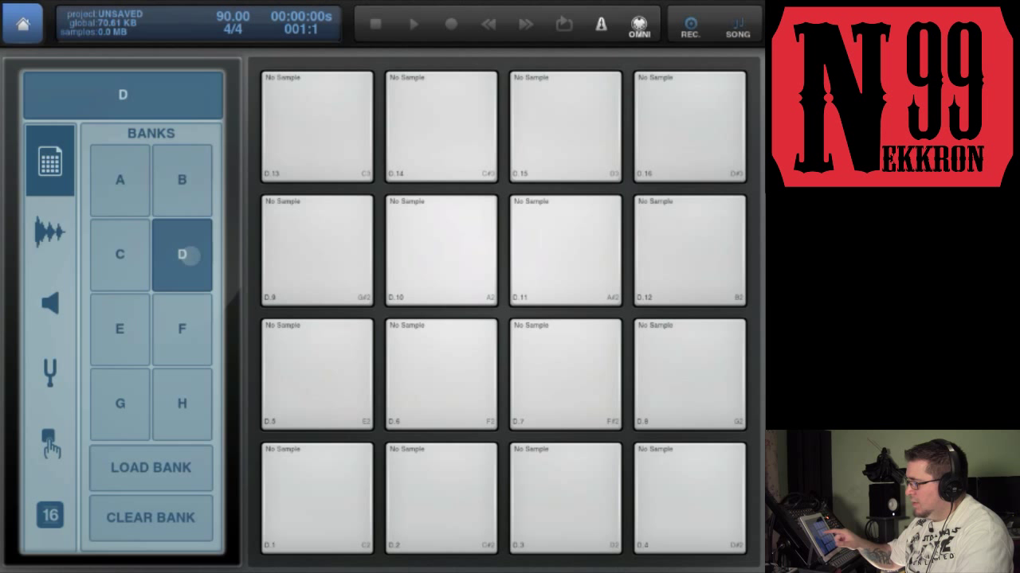
{"action": "left_click", "coordinate": [182, 403]}
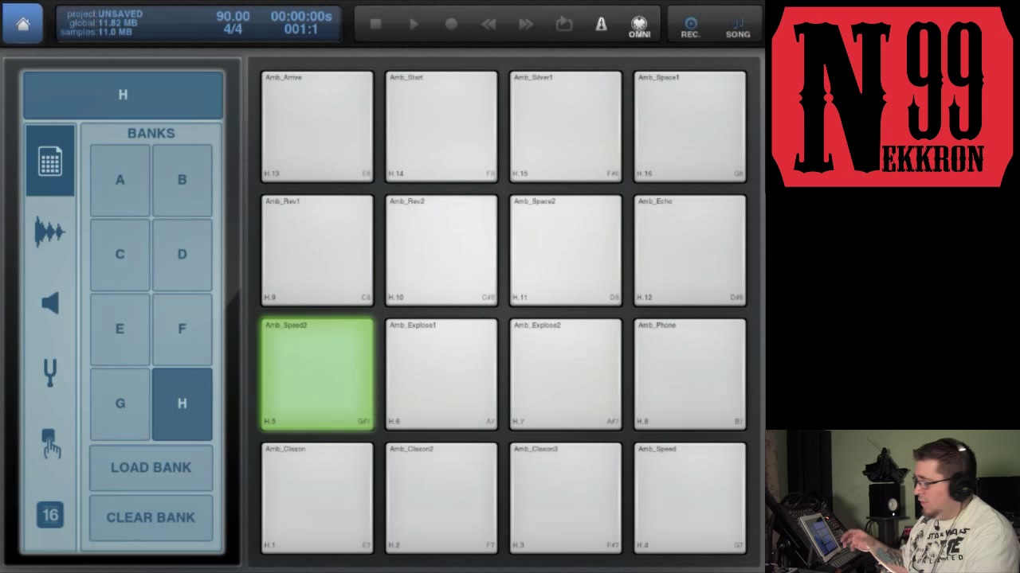
Step: Load a kick, snare and bass kit into bank G, audition 10_sweep, then clear the bank
{"action": "left_click", "coordinate": [119, 404]}
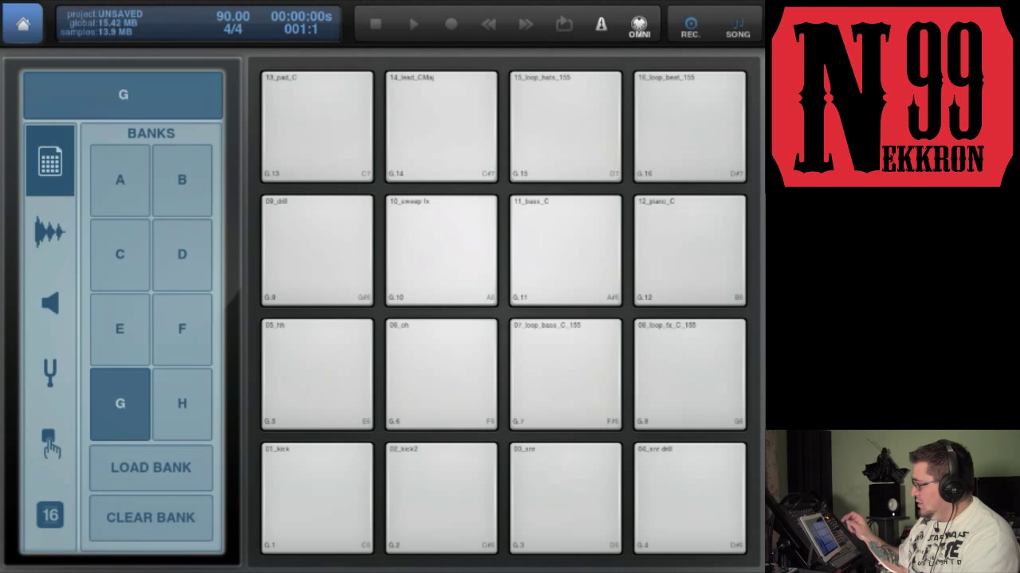
{"action": "left_click", "coordinate": [441, 247]}
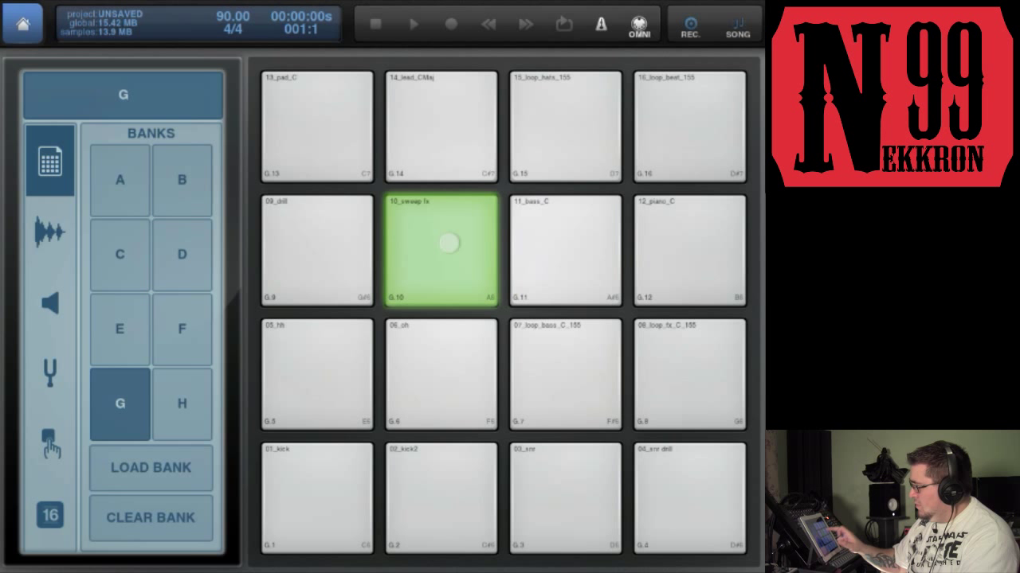
{"action": "left_click", "coordinate": [441, 250]}
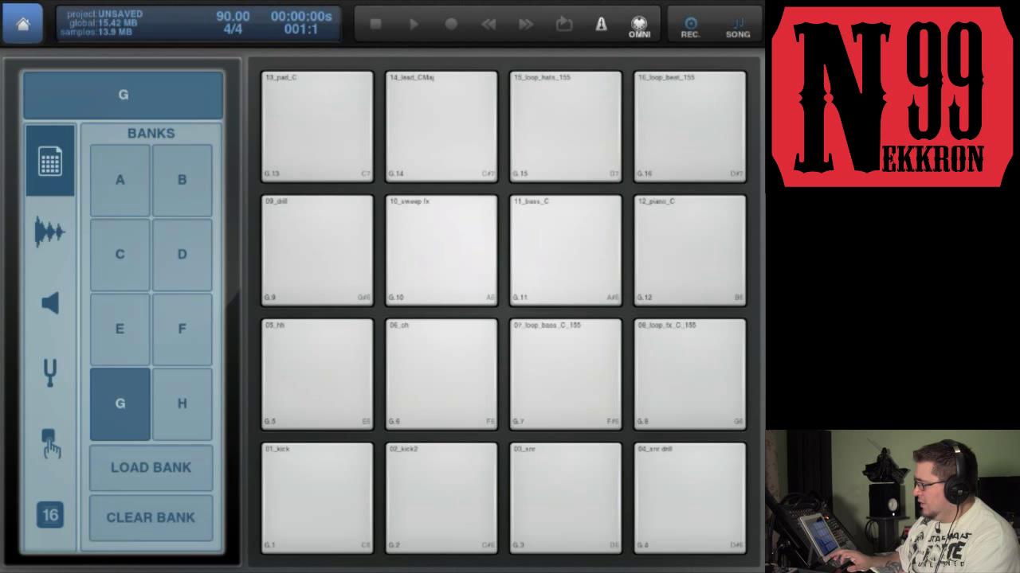
{"action": "left_click", "coordinate": [150, 517]}
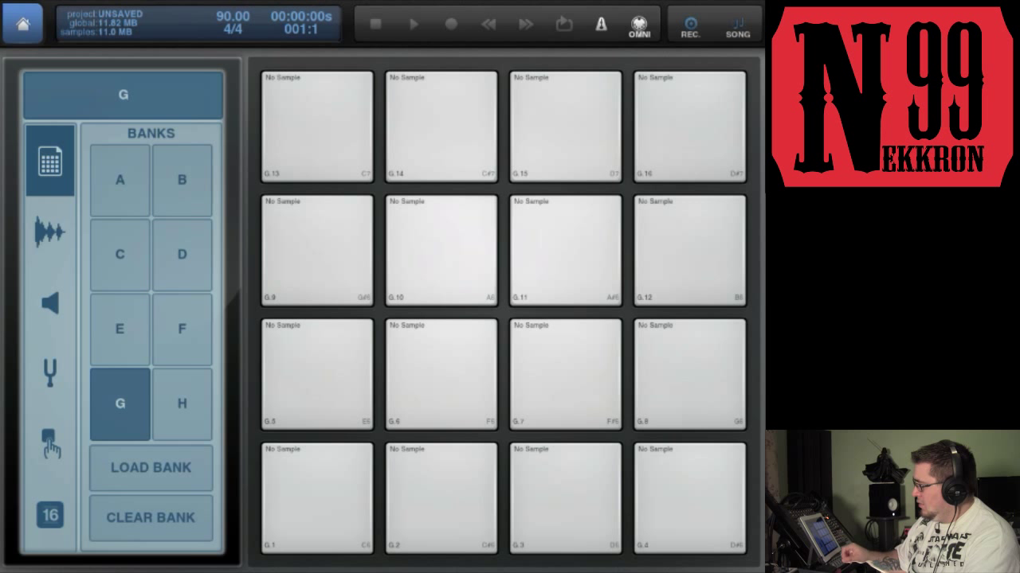
Step: Clear bank H's ambient sounds, load Drum&Bass 2, audition DnB2_RIM1, then clear it
{"action": "left_click", "coordinate": [181, 404]}
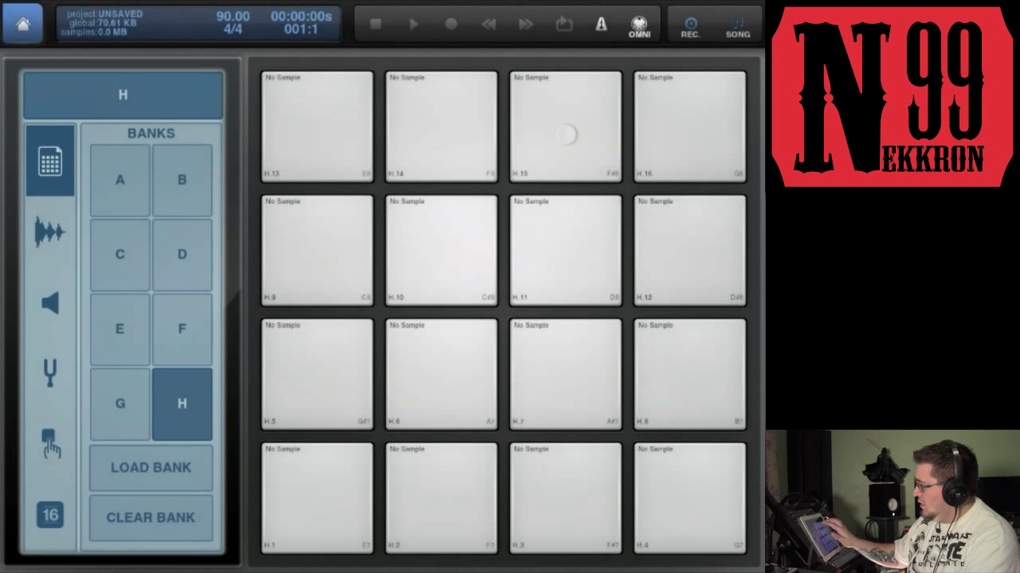
{"action": "left_click", "coordinate": [120, 180]}
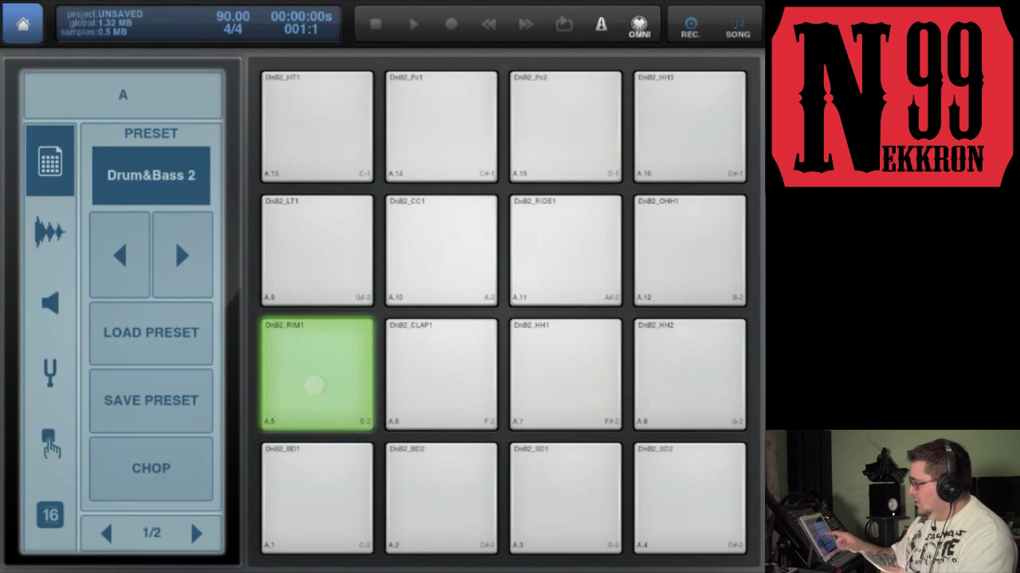
{"action": "left_click", "coordinate": [123, 94]}
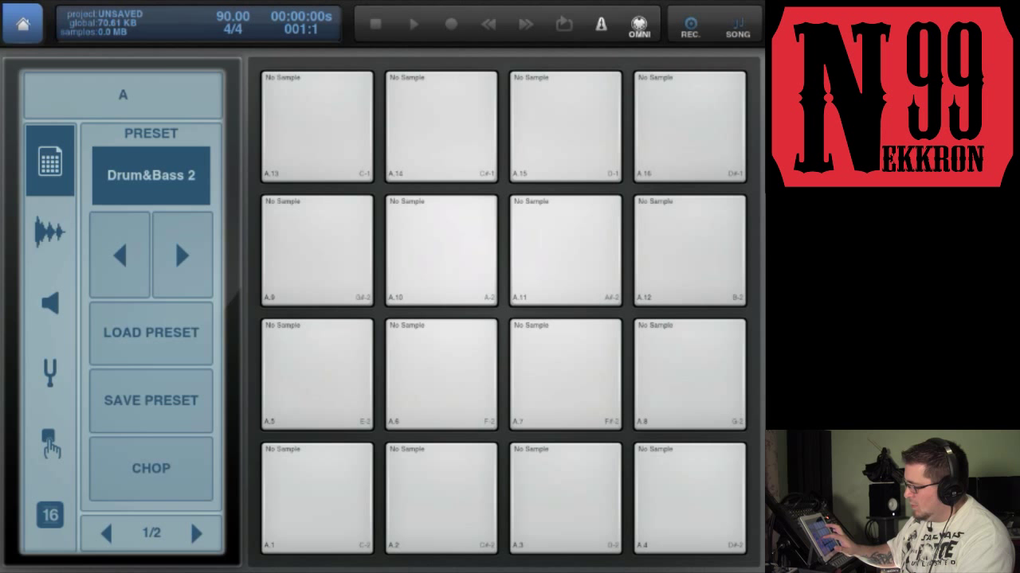
Step: Load the HipHop 1.bmk2 preset from Drum Machine > HipHop 1 into bank A
{"action": "left_click", "coordinate": [151, 332]}
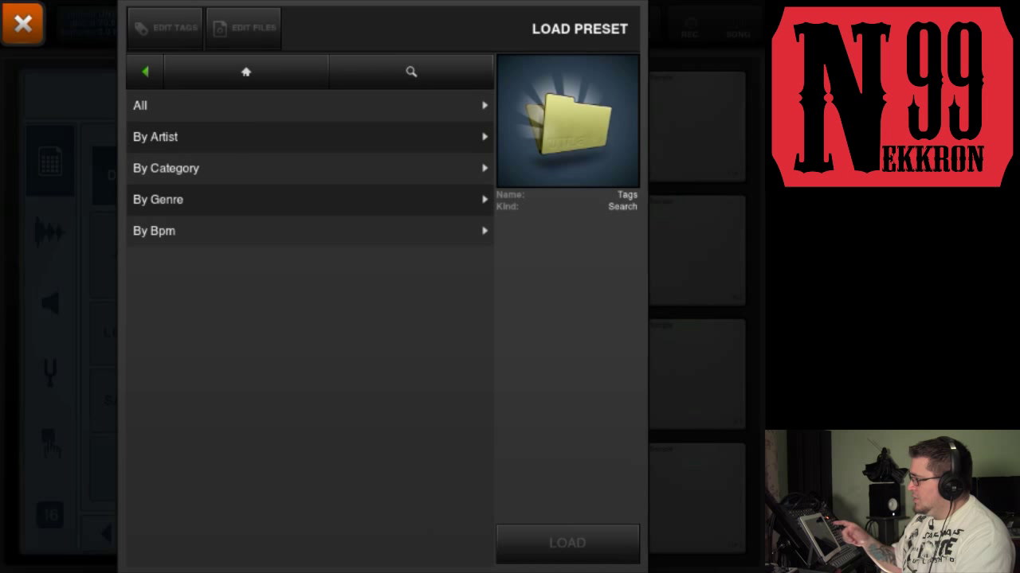
{"action": "left_click", "coordinate": [246, 72]}
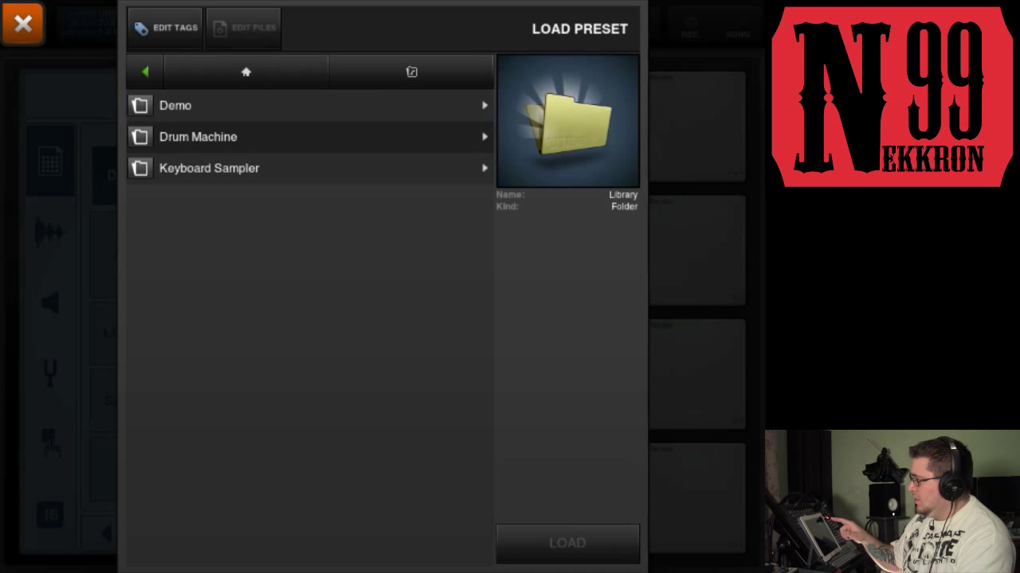
{"action": "left_click", "coordinate": [198, 136]}
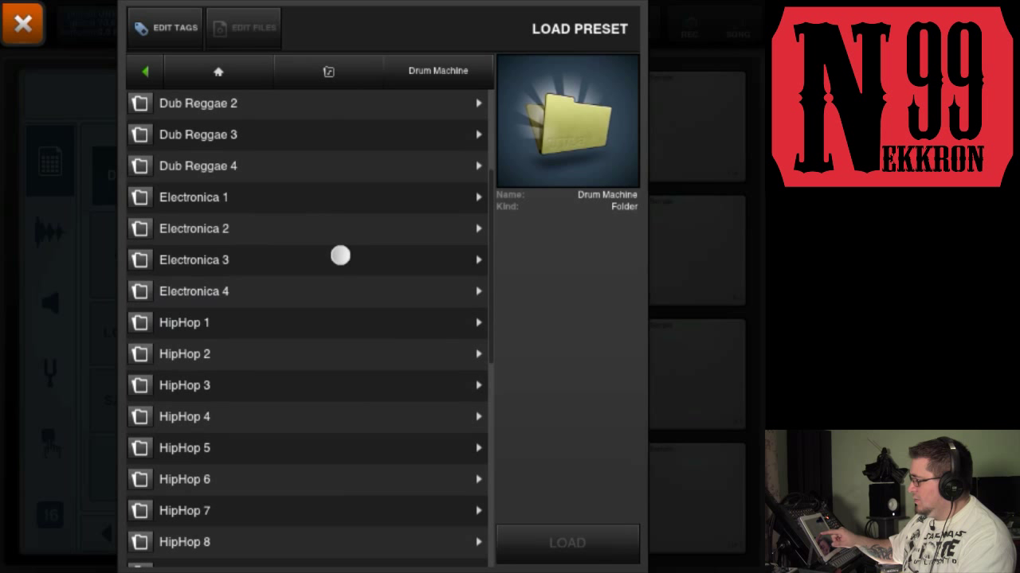
{"action": "left_click", "coordinate": [184, 322]}
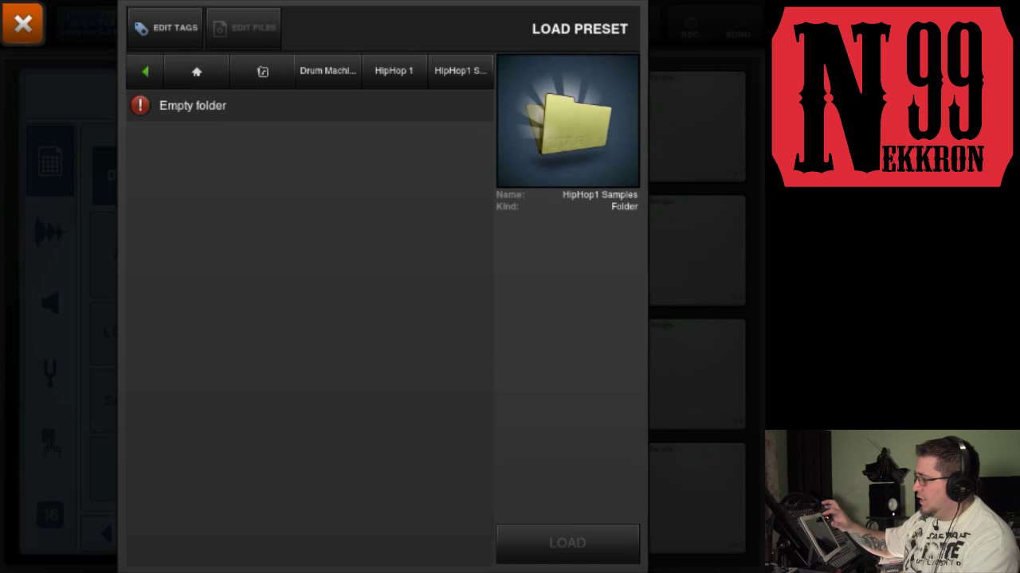
{"action": "left_click", "coordinate": [144, 70]}
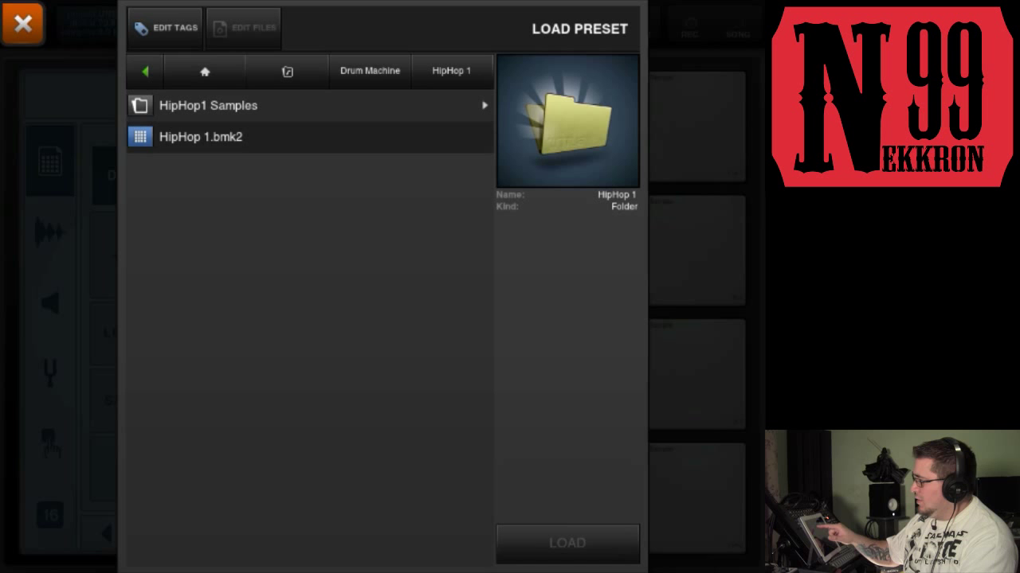
{"action": "left_click", "coordinate": [566, 544]}
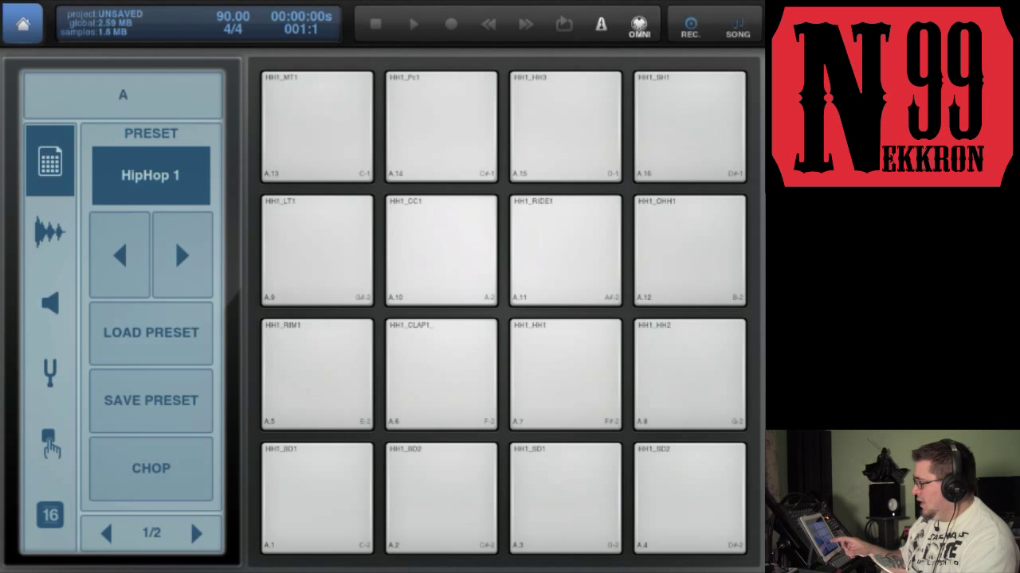
Step: Audition a HipHop 1 pad and create a 'my presets' folder in Save Preset
{"action": "left_click", "coordinate": [315, 248]}
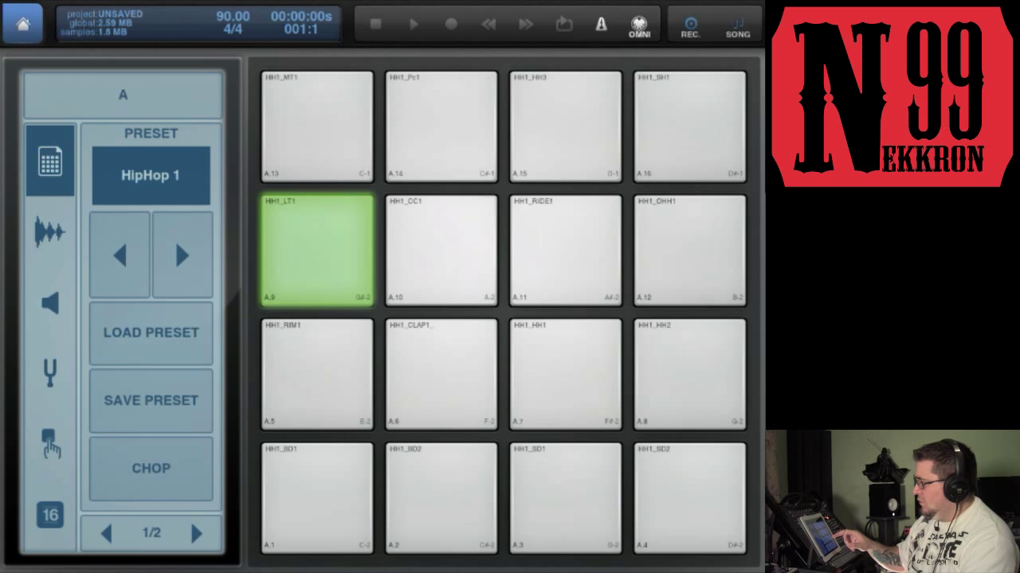
{"action": "left_click", "coordinate": [316, 248]}
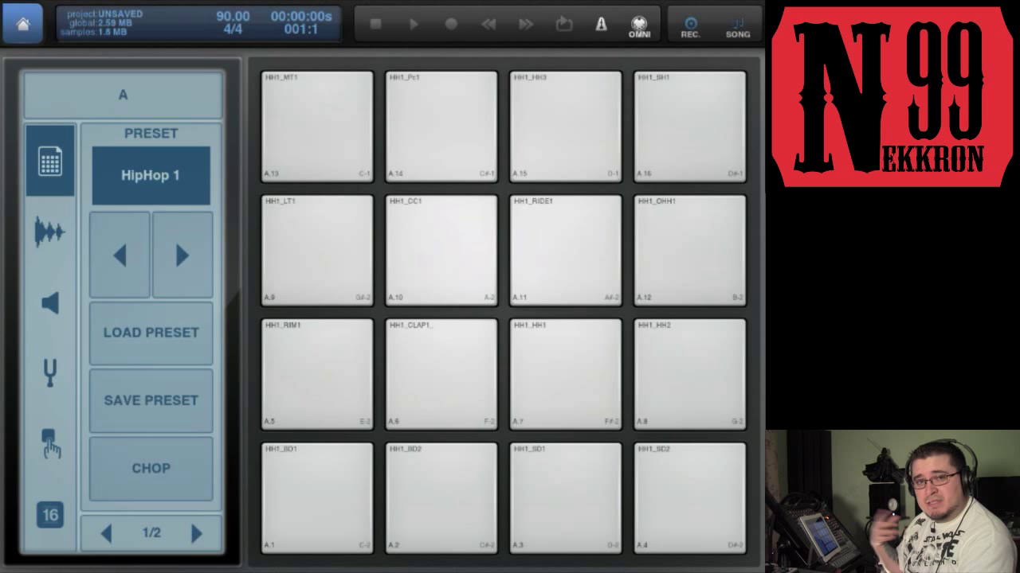
{"action": "left_click", "coordinate": [150, 401]}
{"action": "type", "text": "my p"}
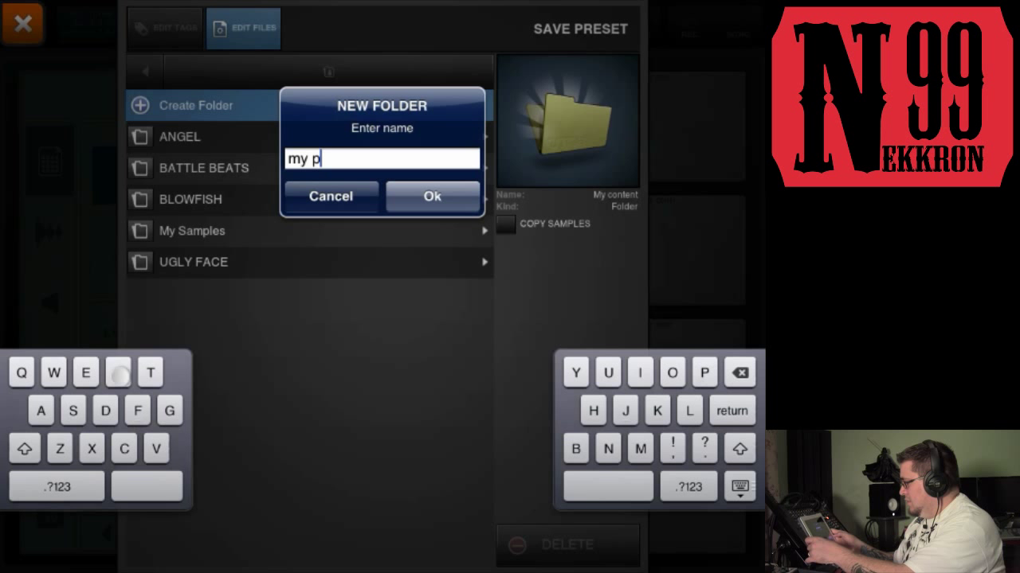
{"action": "type", "text": "resets"}
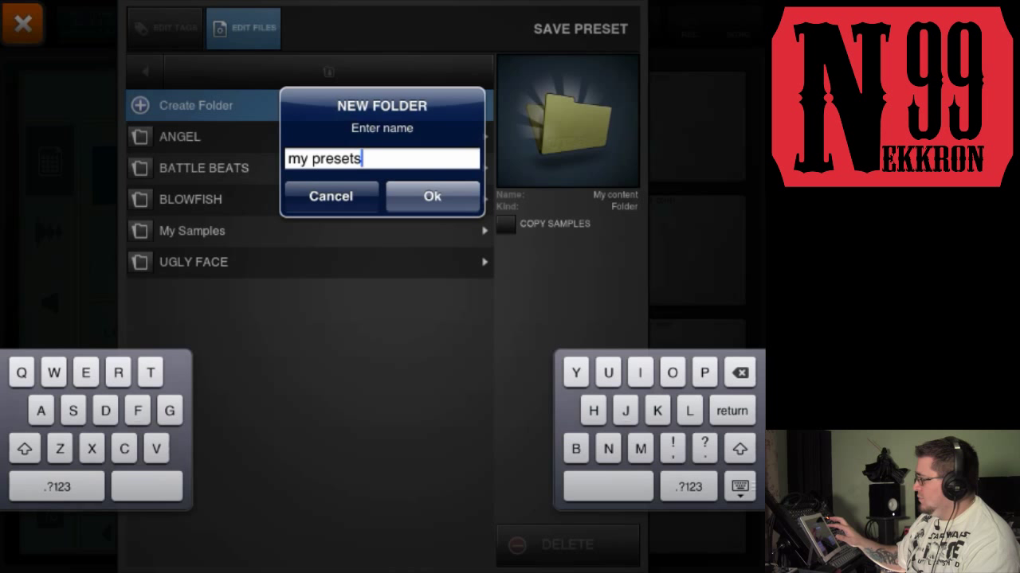
Step: Save the kit as 'test preset' inside the 'my presets' folder
{"action": "left_click", "coordinate": [432, 196]}
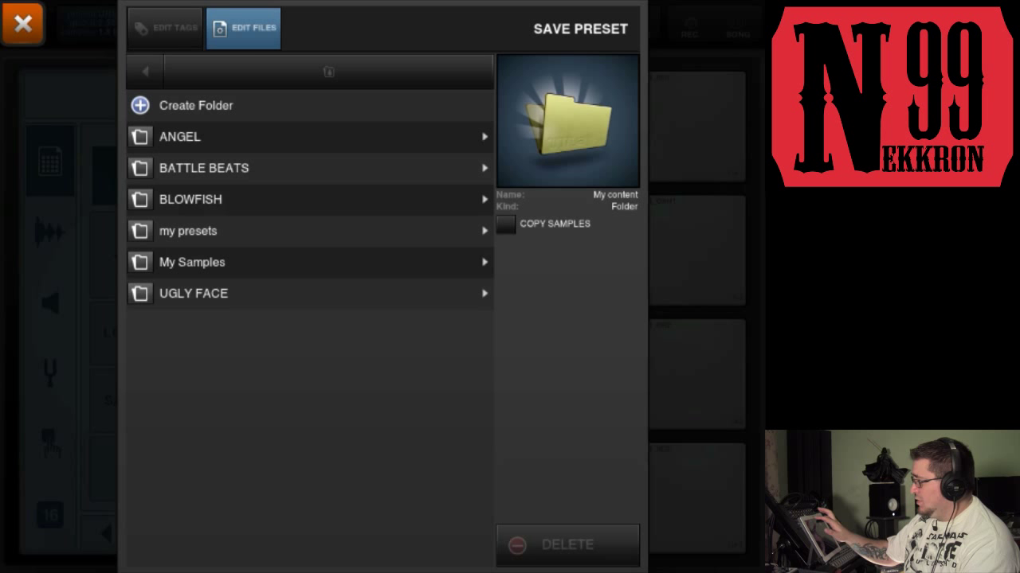
{"action": "left_click", "coordinate": [188, 231]}
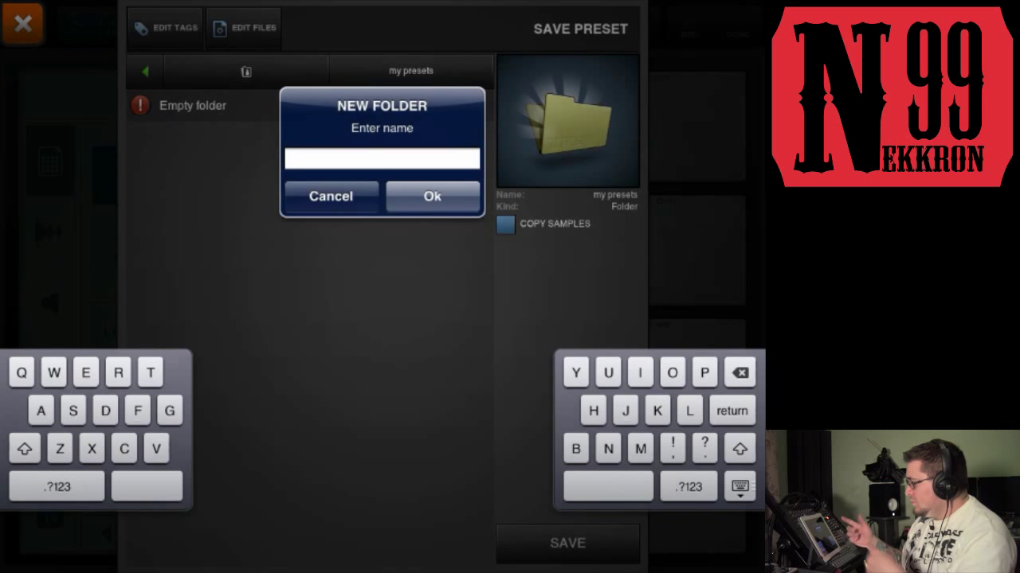
{"action": "type", "text": "test prese"}
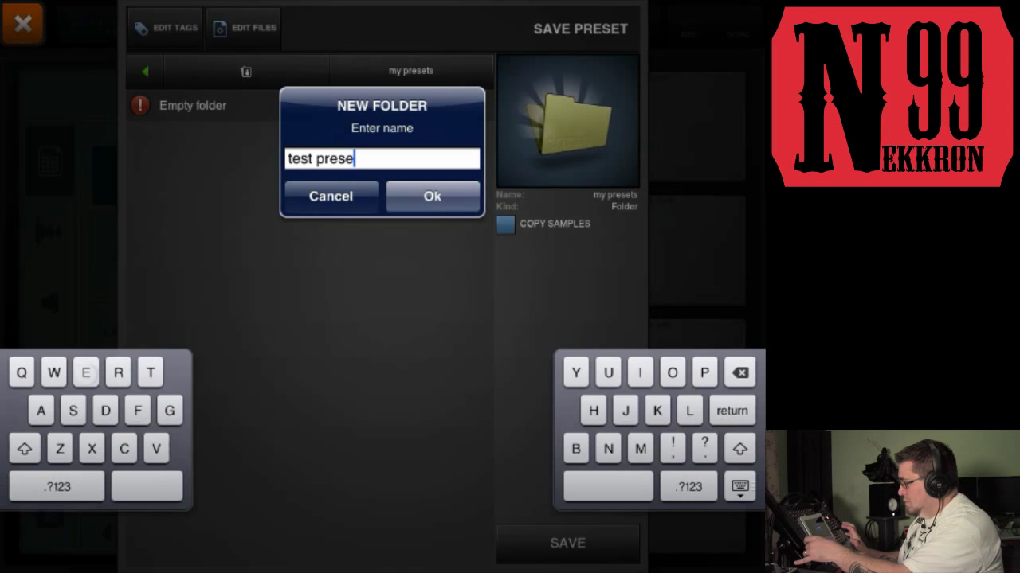
{"action": "left_click", "coordinate": [431, 196]}
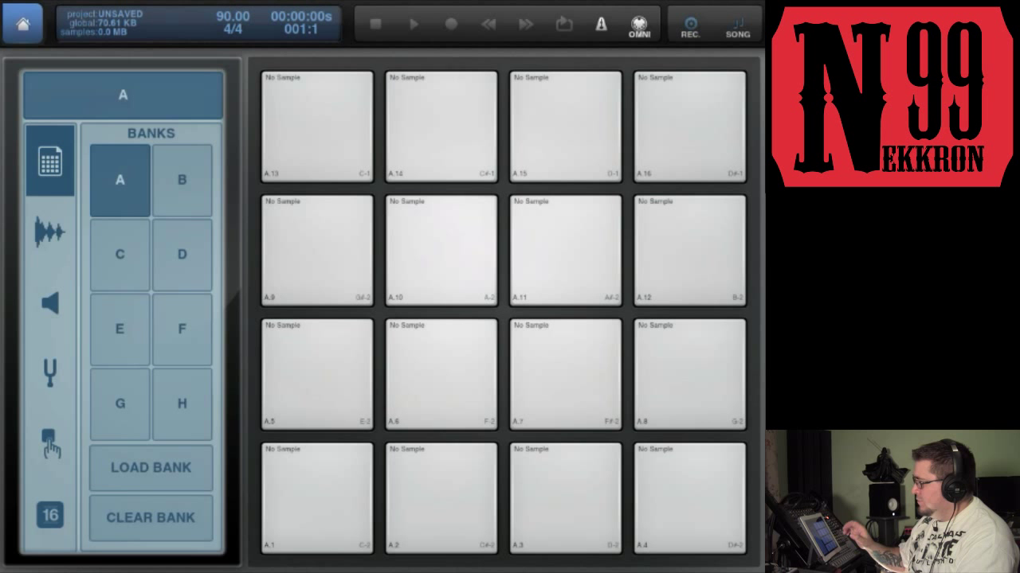
Step: Open the Sample Lab from the pad screen
{"action": "left_click", "coordinate": [50, 162]}
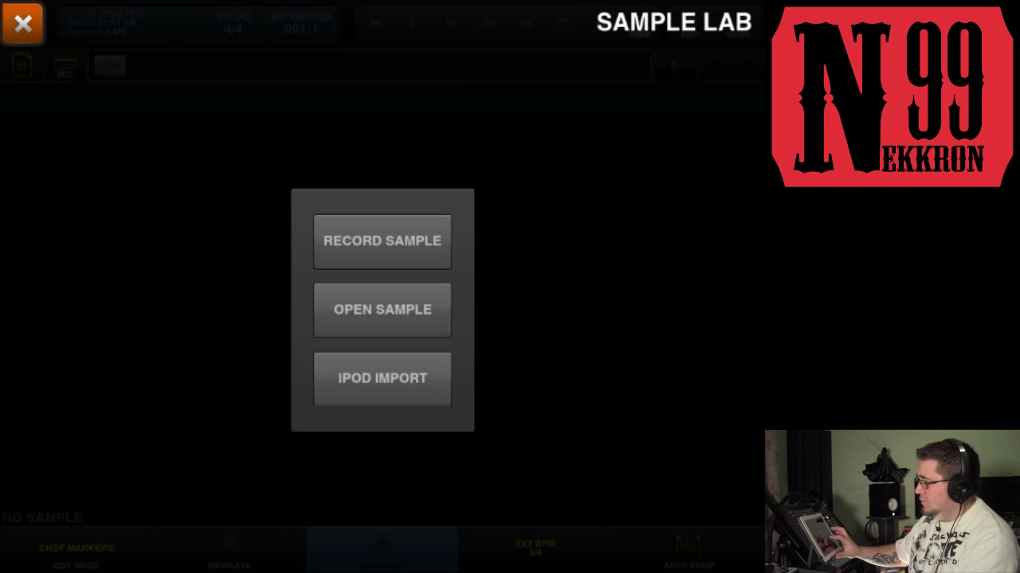
Step: Preview BDReverbTape1.wav and Crackle_CtrVinyl2.wav in Layering_Tools, then load Crackle_CtrVinyl2.wav
{"action": "left_click", "coordinate": [382, 310]}
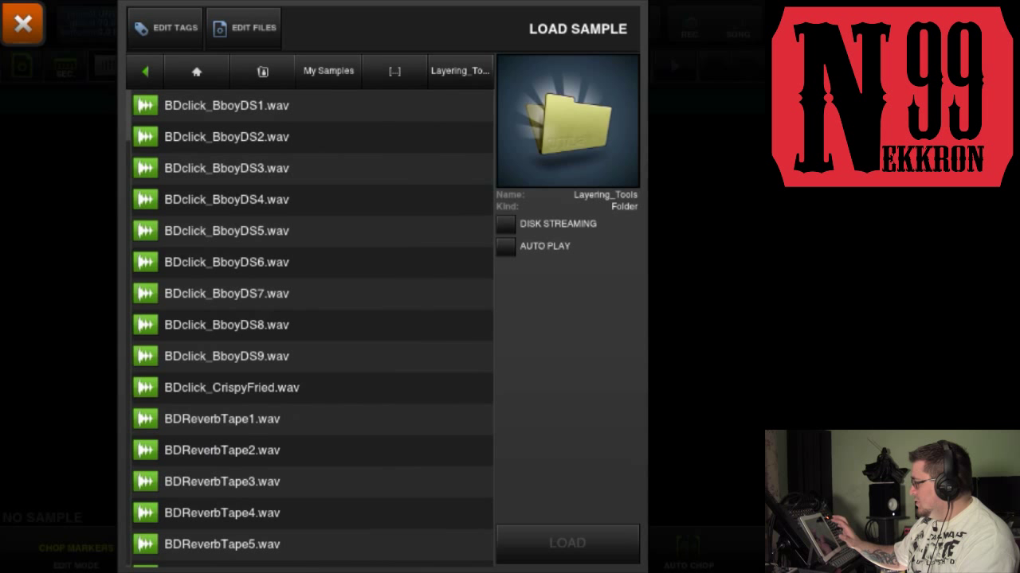
{"action": "left_click", "coordinate": [221, 418]}
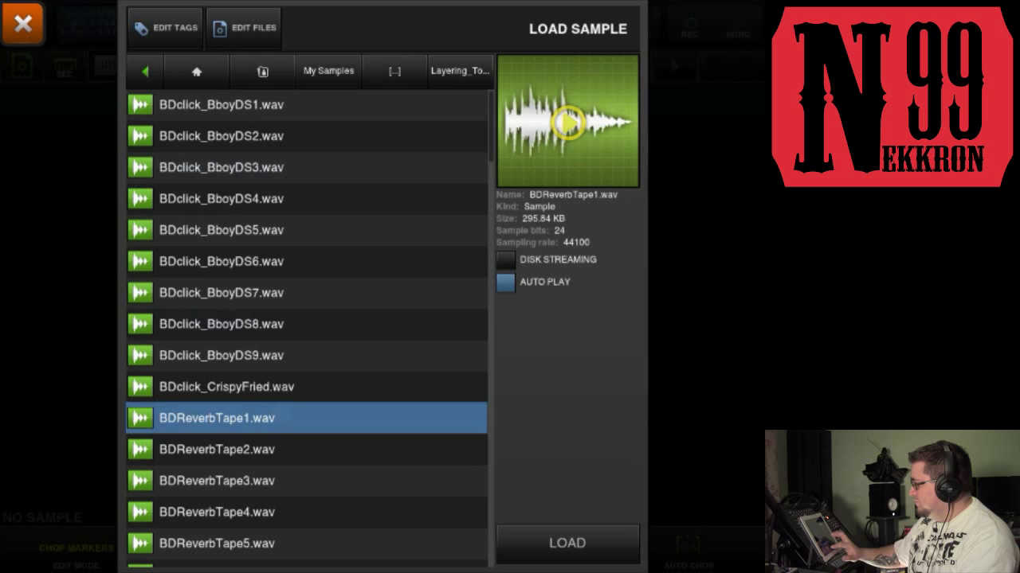
{"action": "scroll", "scroll_direction": "down", "scroll_amount": 3}
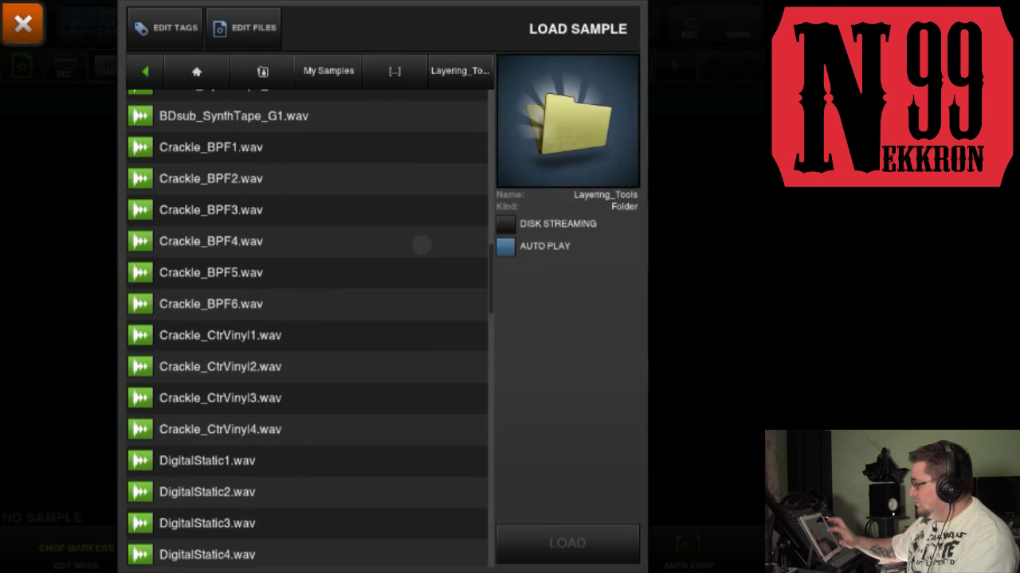
{"action": "left_click", "coordinate": [220, 367]}
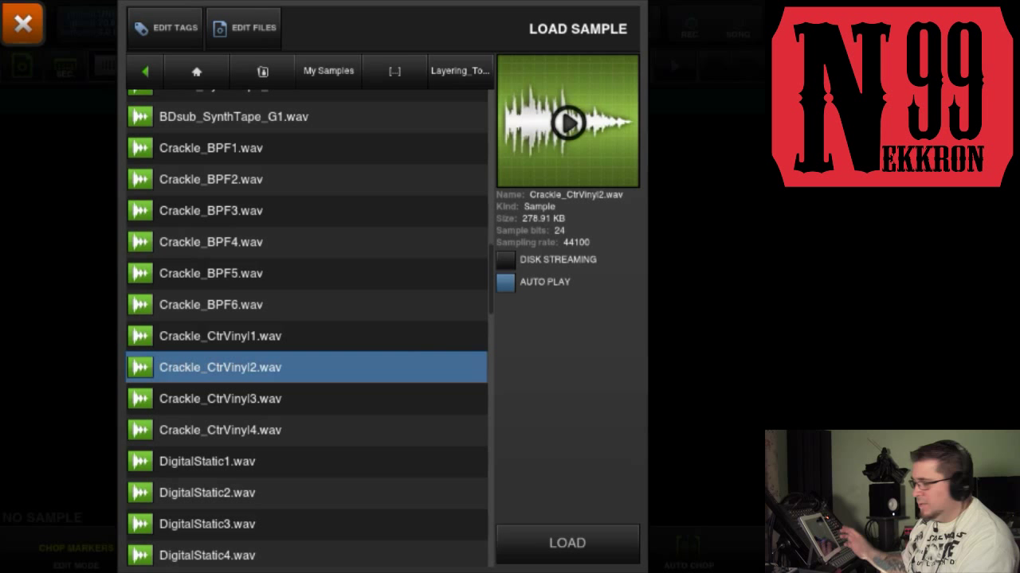
{"action": "left_click", "coordinate": [566, 542]}
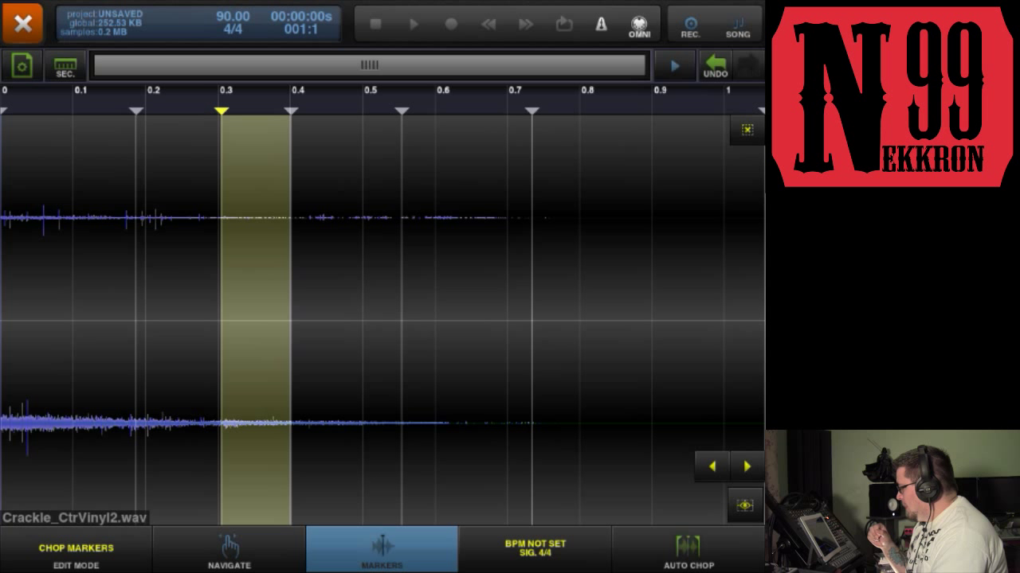
Step: Close the Sample Lab, discarding the unsaved sample changes
{"action": "left_click", "coordinate": [22, 23]}
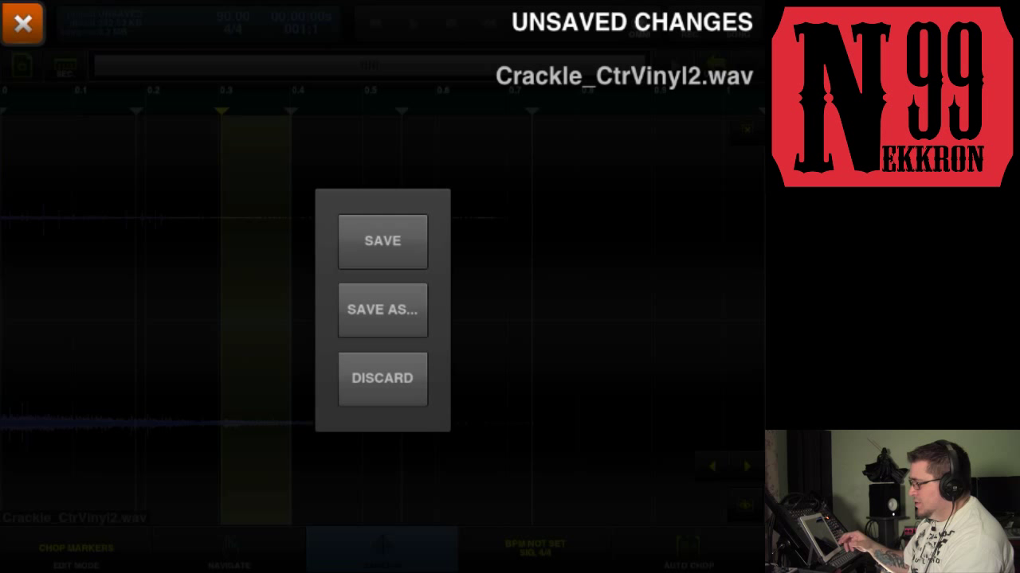
{"action": "left_click", "coordinate": [381, 378]}
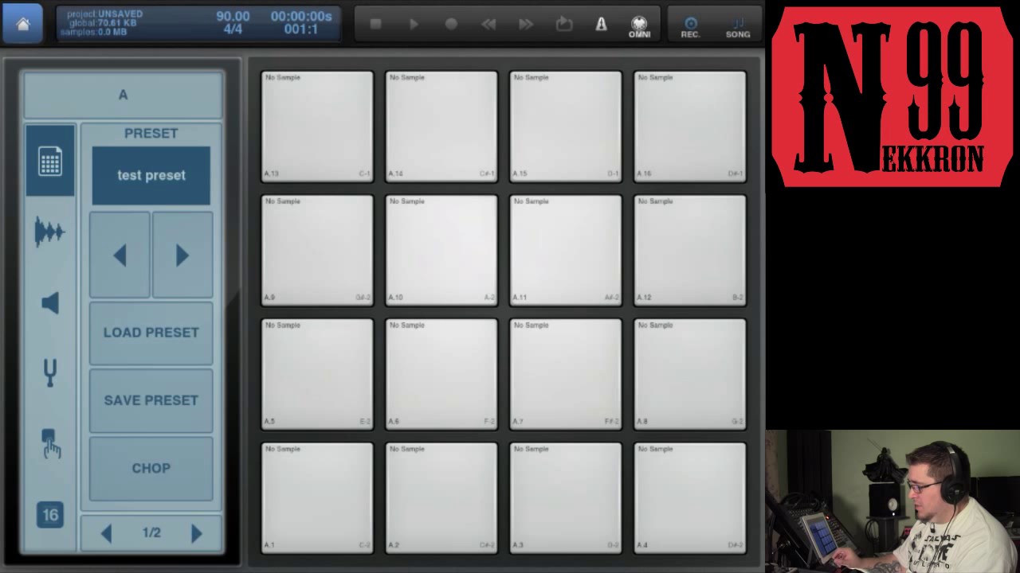
Step: View the kit's polyphony of 16, then switch to the Sample tab
{"action": "left_click", "coordinate": [196, 534]}
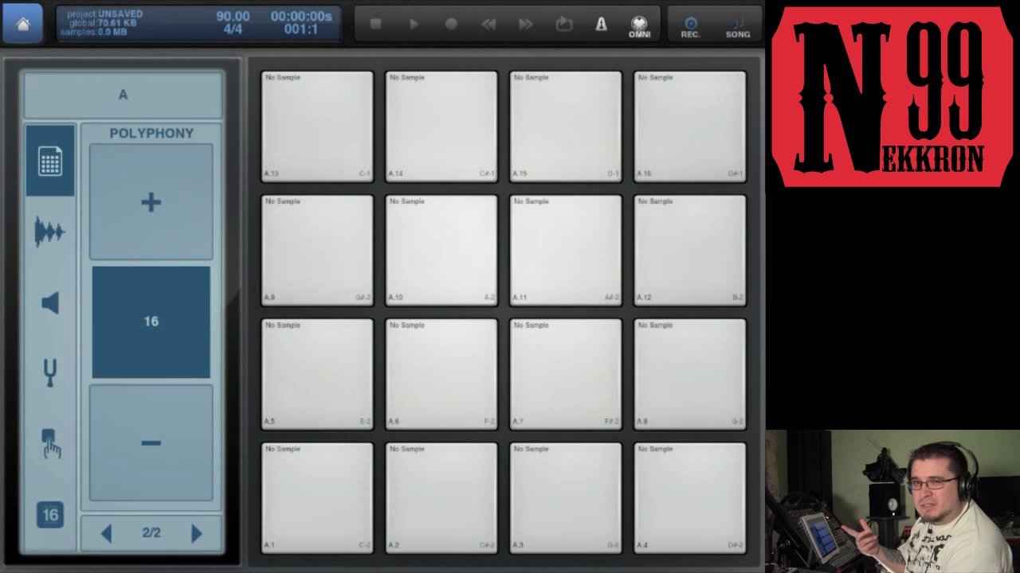
{"action": "left_click", "coordinate": [50, 231]}
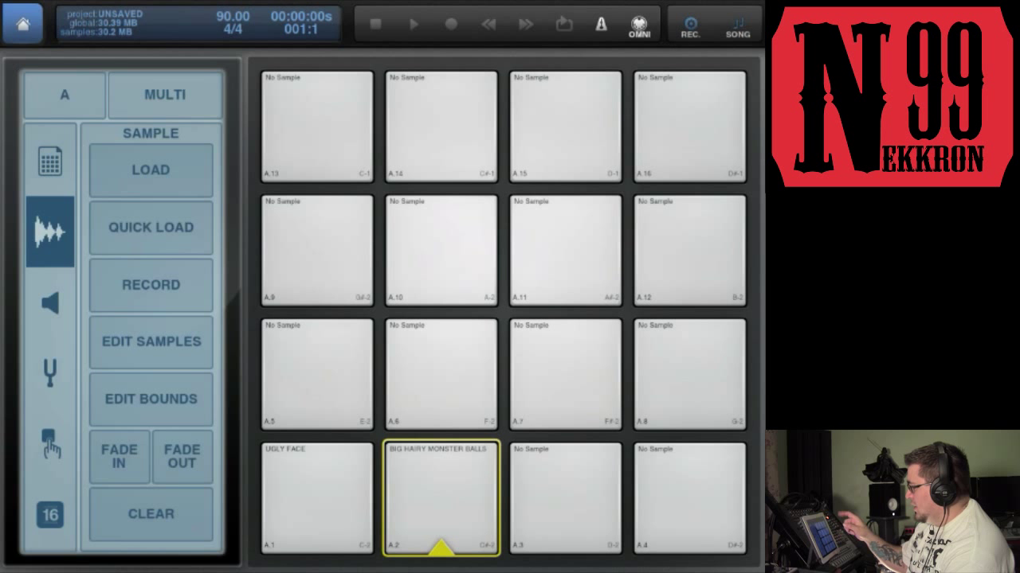
Step: Return to the kit's Polyphony page with UGLY FACE and BIG HAIRY MONSTER BALLS on pads A.1–A.2
{"action": "left_click", "coordinate": [49, 159]}
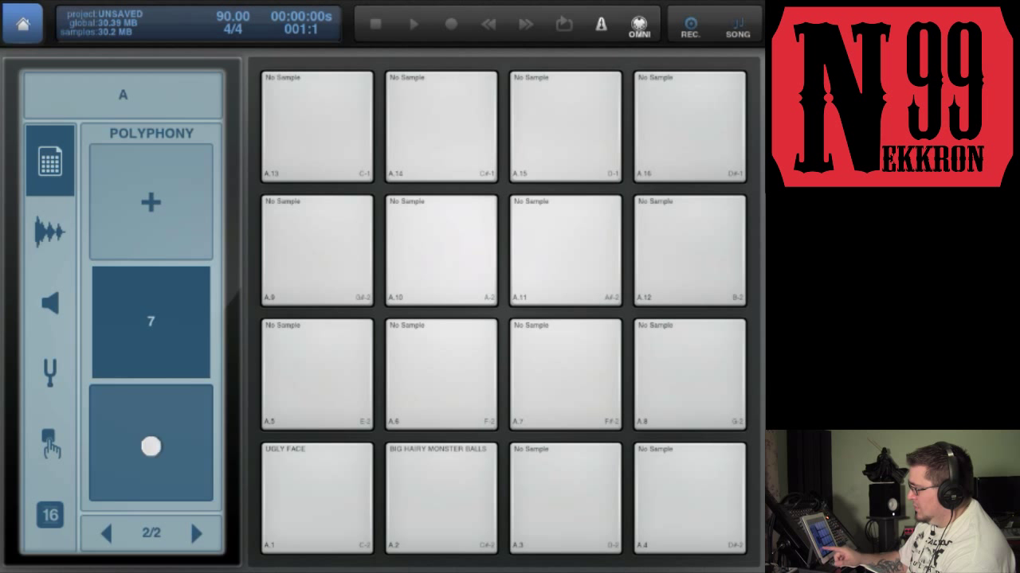
{"action": "left_click", "coordinate": [151, 443]}
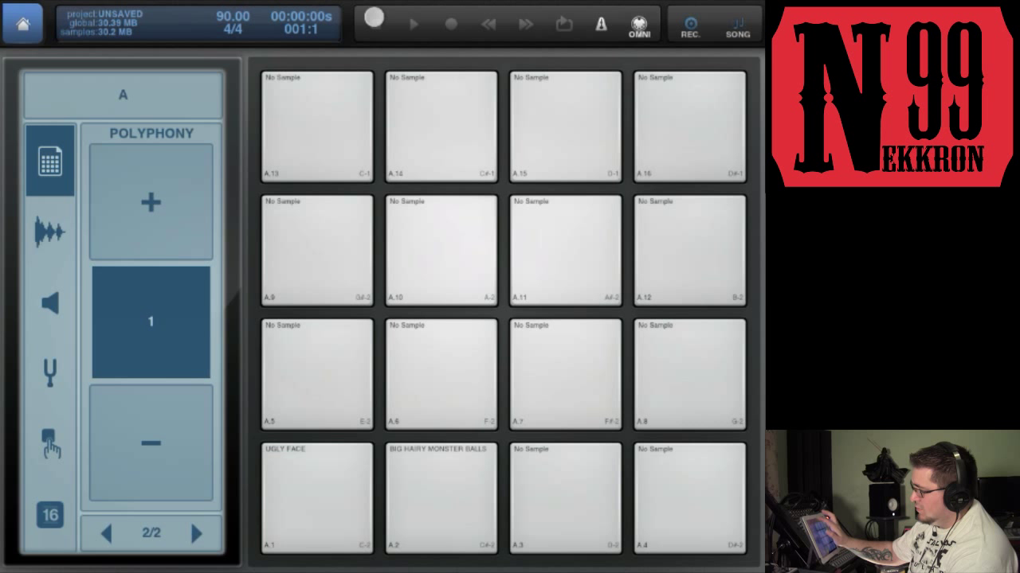
{"action": "left_click", "coordinate": [151, 201]}
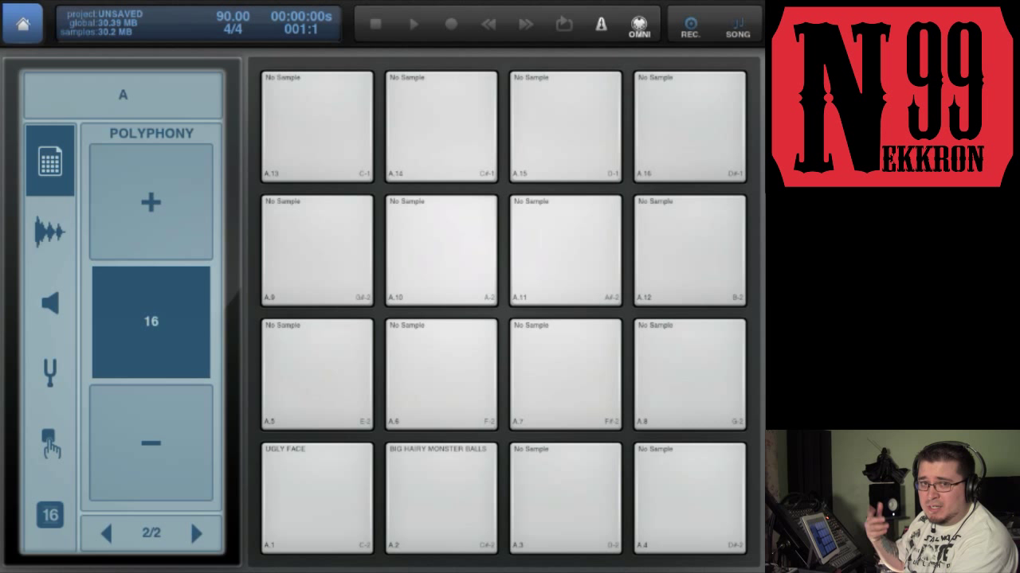
Step: Raise bank A's kit polyphony from 16 to 32 with the + button
{"action": "left_click", "coordinate": [150, 201]}
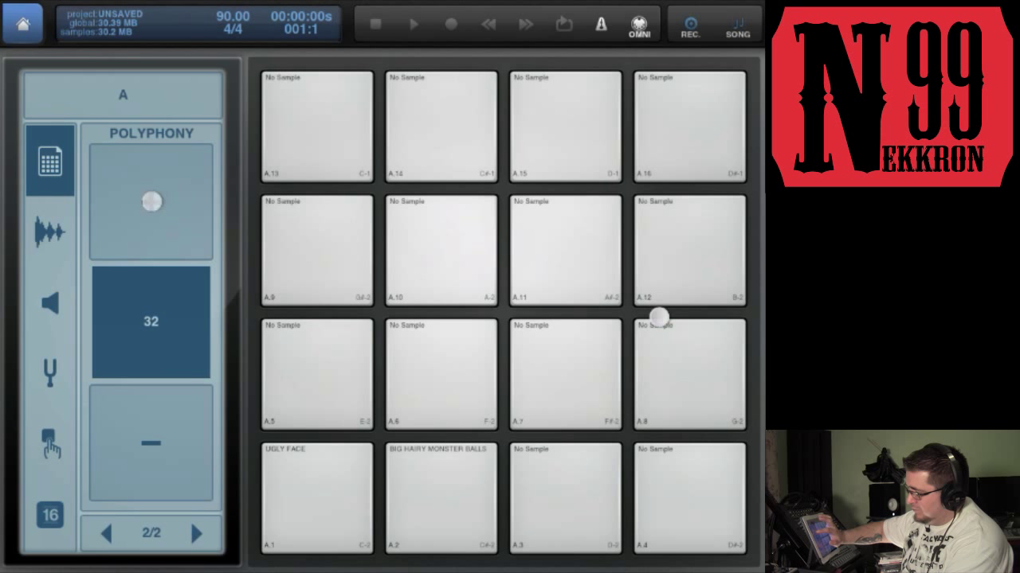